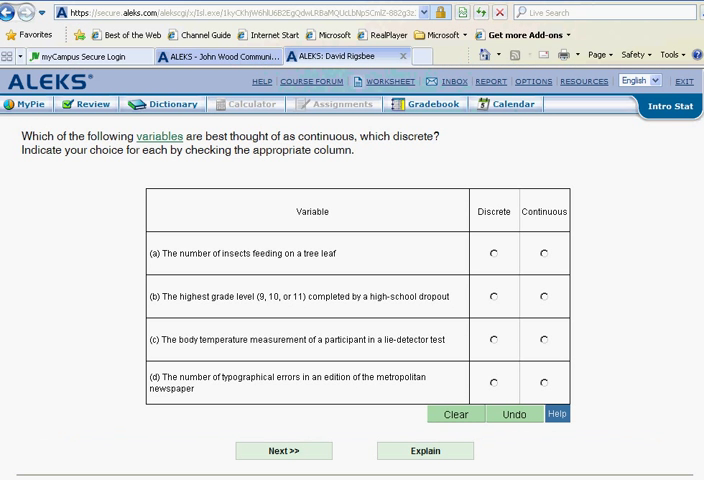
mouse_move(248, 264)
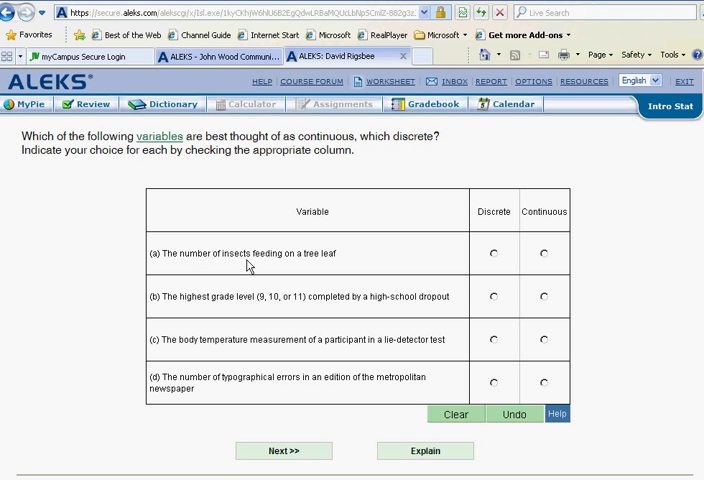
mouse_move(200, 264)
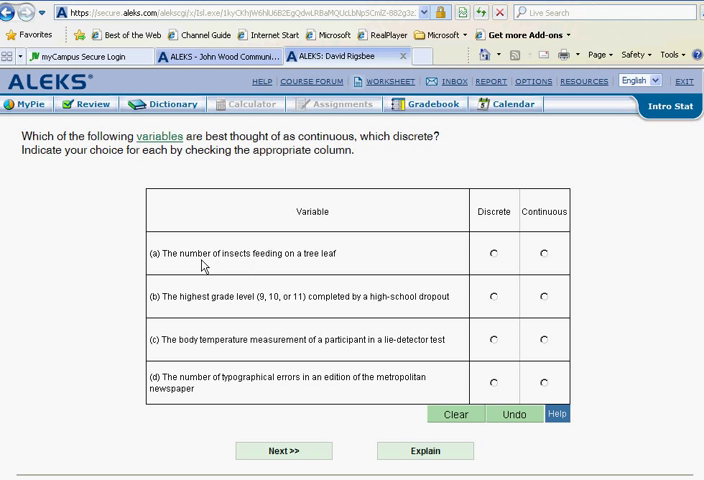
mouse_move(508, 256)
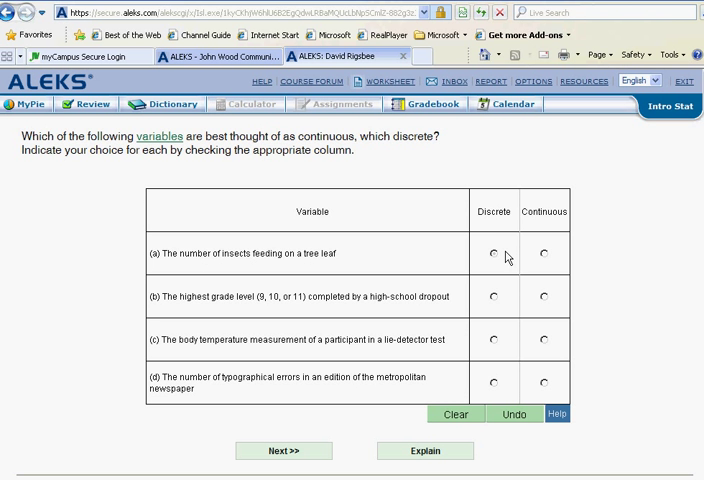
- Mark the number of insects feeding on a leaf (a) as discrete
click(492, 252)
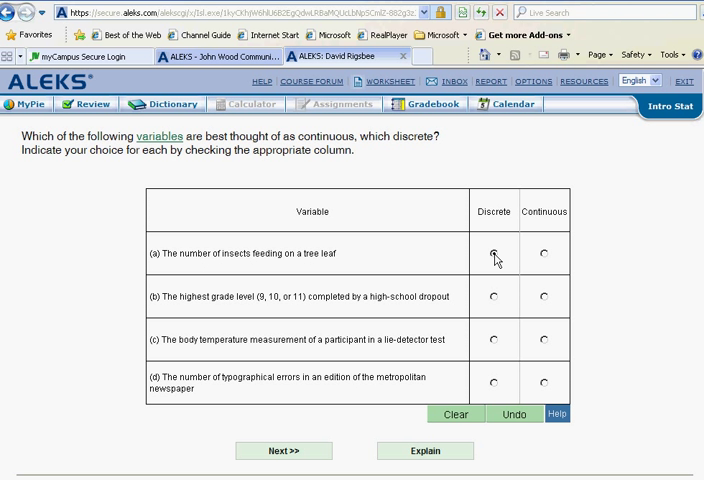
click(492, 252)
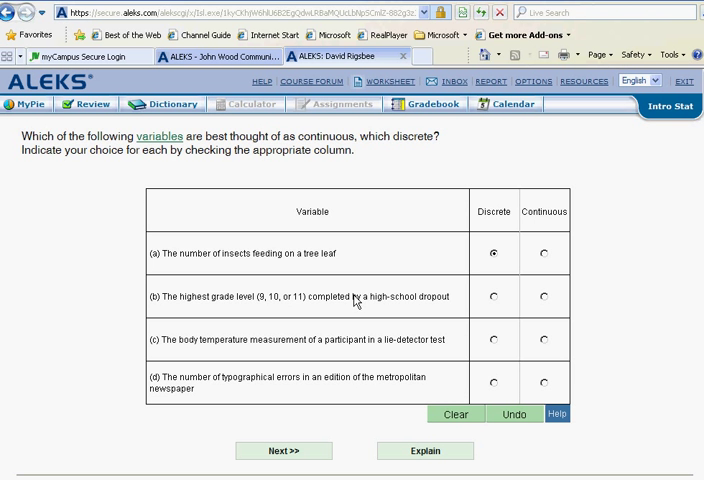
mouse_move(416, 304)
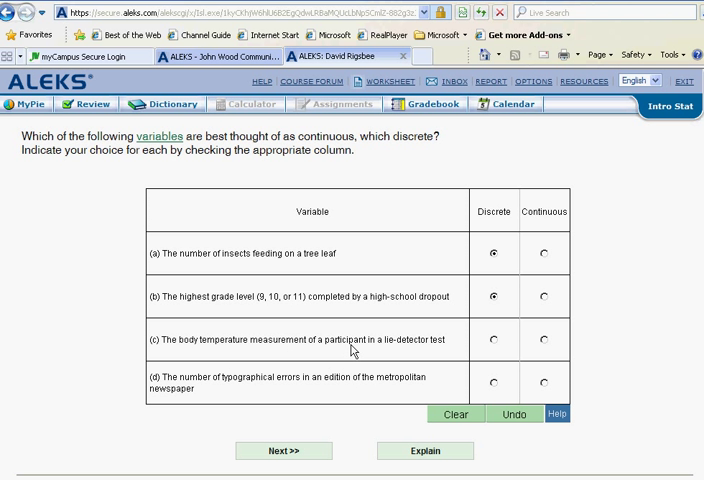
mouse_move(196, 348)
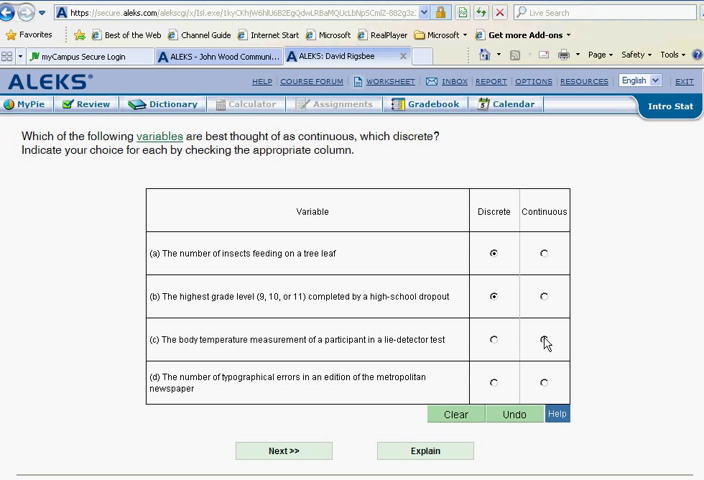
- Mark body temperature (c) continuous and typographical errors (d) discrete
click(540, 338)
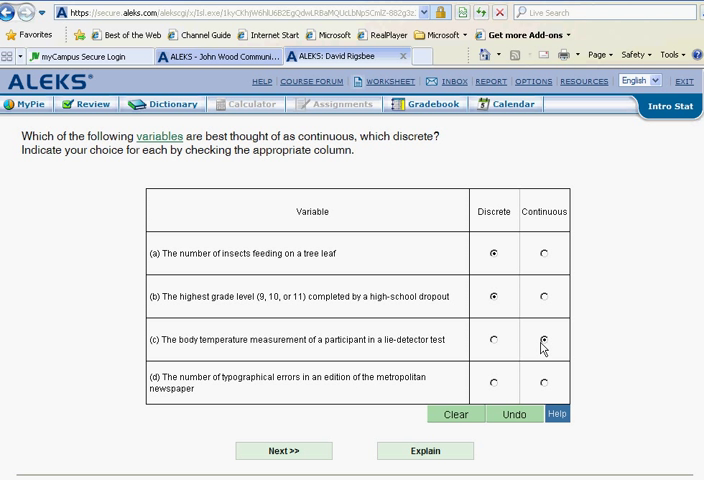
click(544, 340)
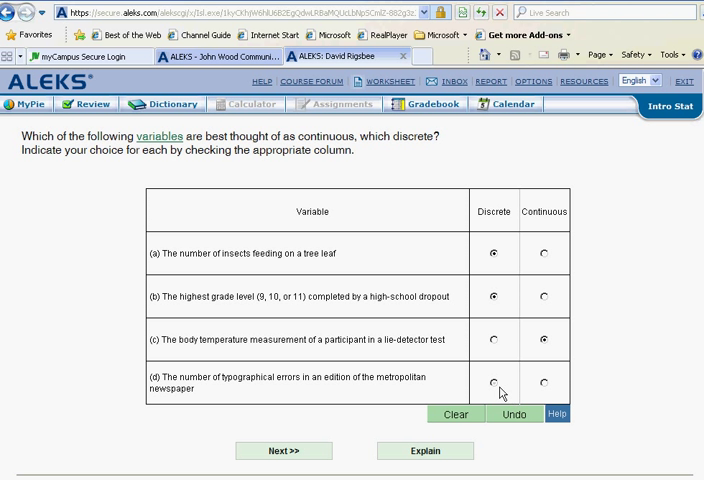
click(490, 382)
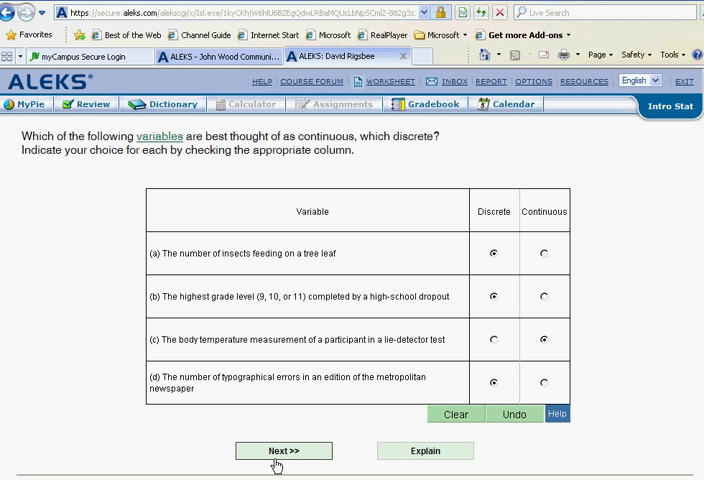
mouse_move(500, 220)
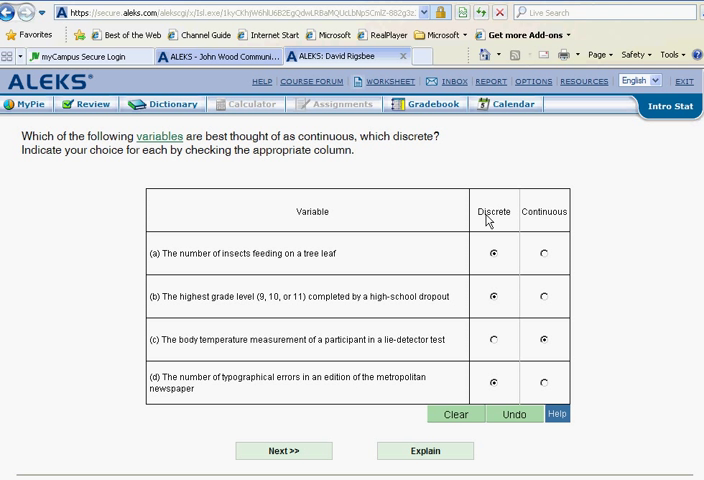
mouse_move(500, 222)
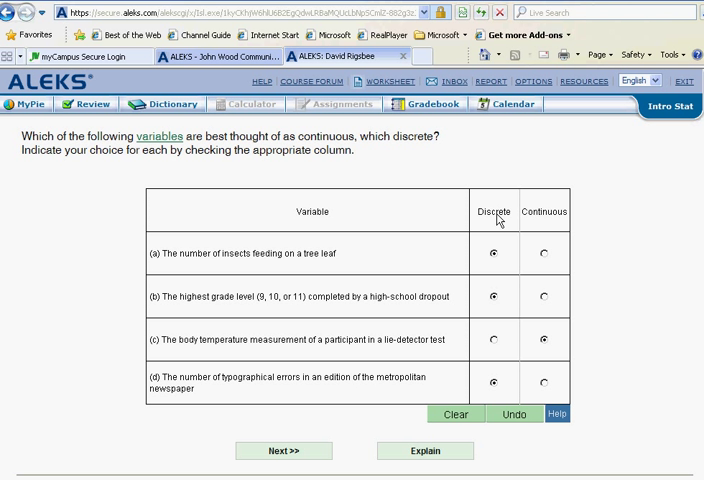
mouse_move(550, 220)
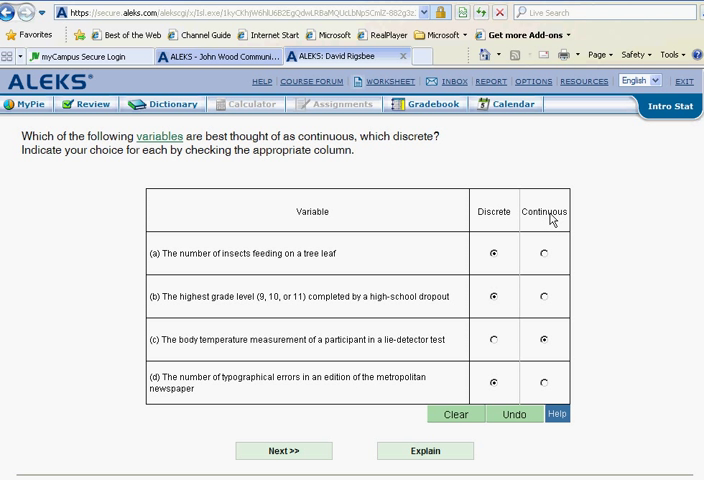
mouse_move(456, 328)
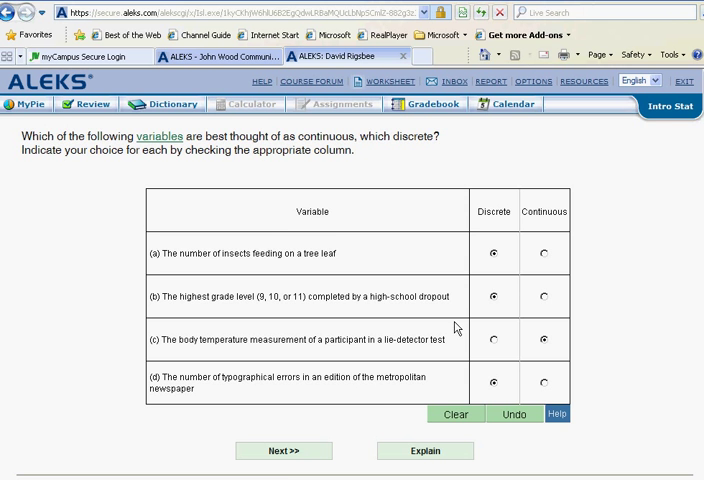